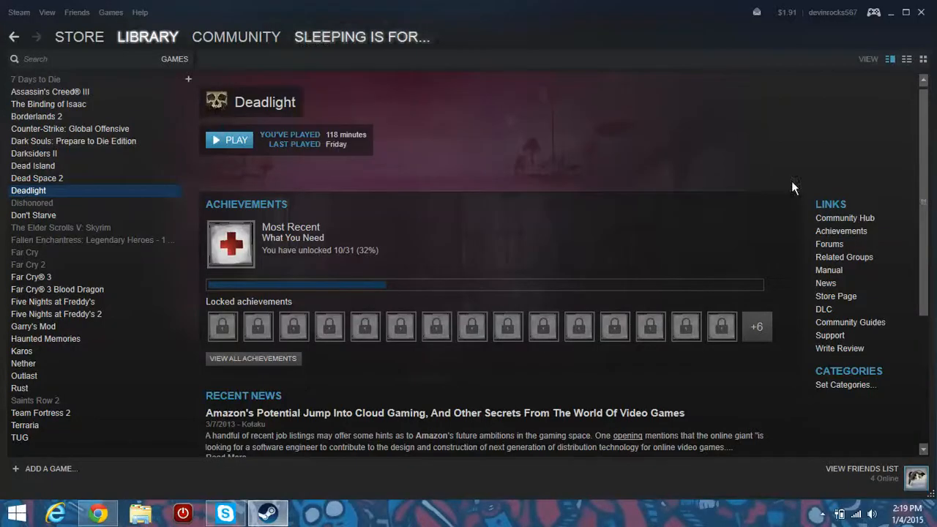
mouse_move(930, 491)
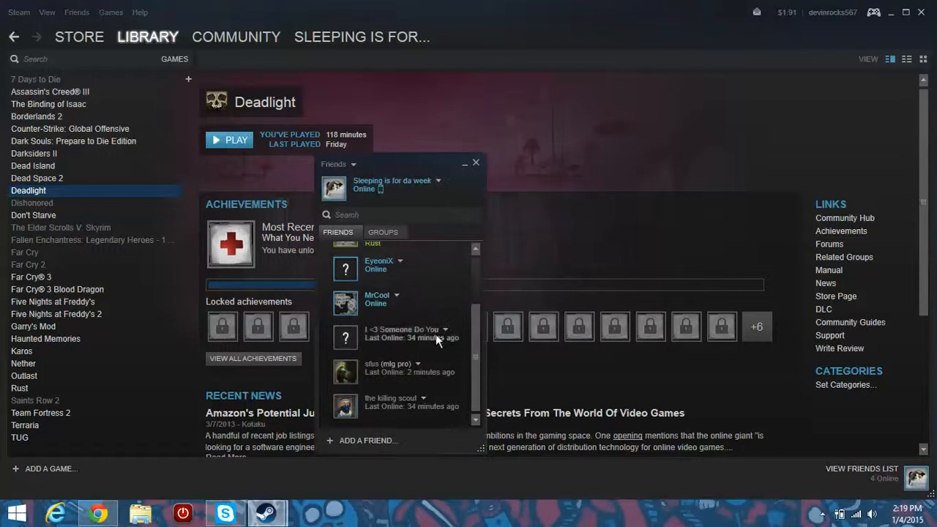
Step: Close the Steam Friends popup on the Deadlight library page
left_click(475, 161)
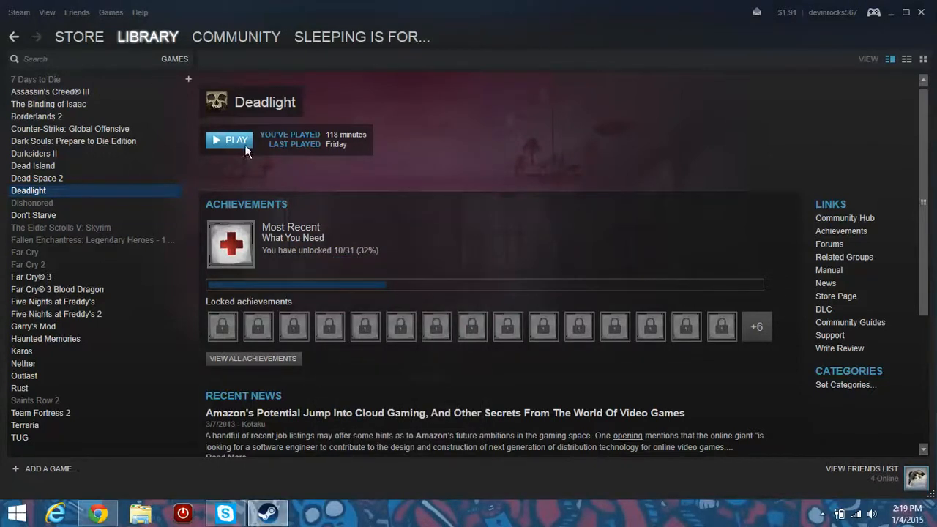
mouse_move(785, 119)
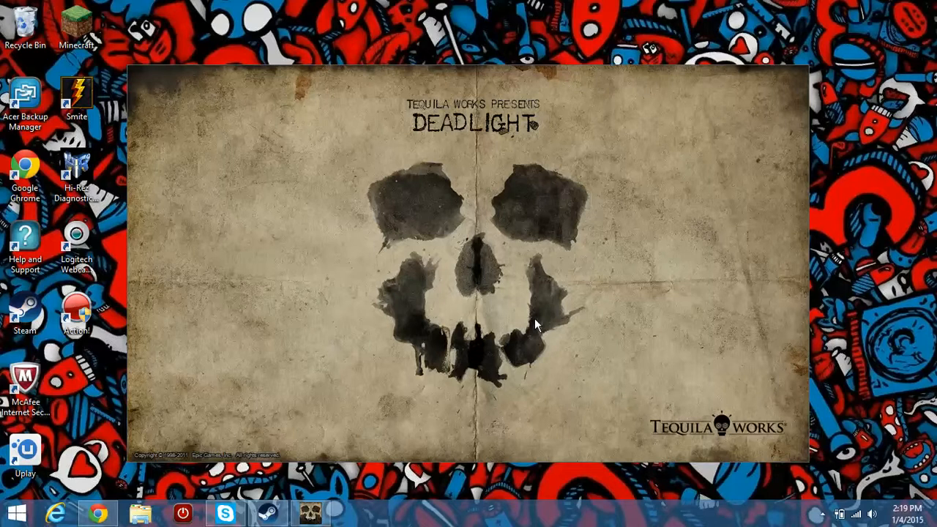
mouse_move(535, 340)
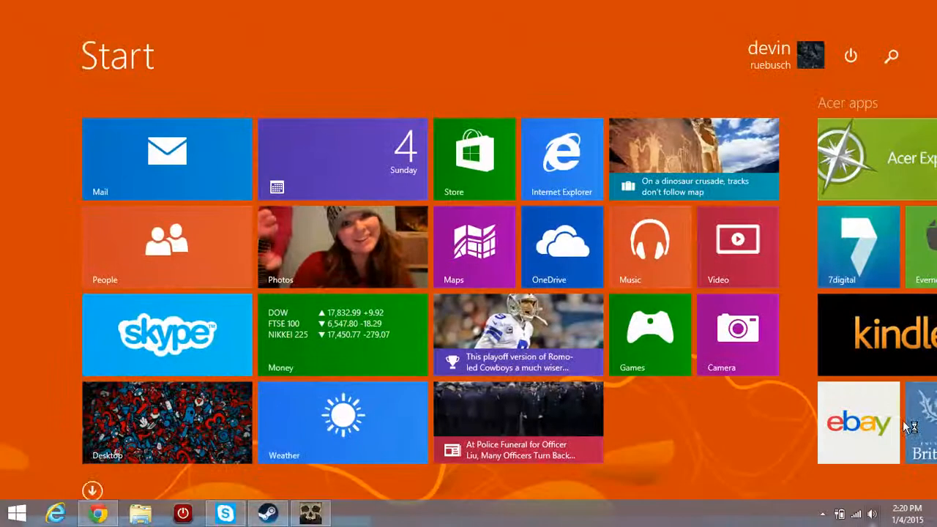
Step: Return from the Start screen to the desktop with the Deadlight window
left_click(873, 514)
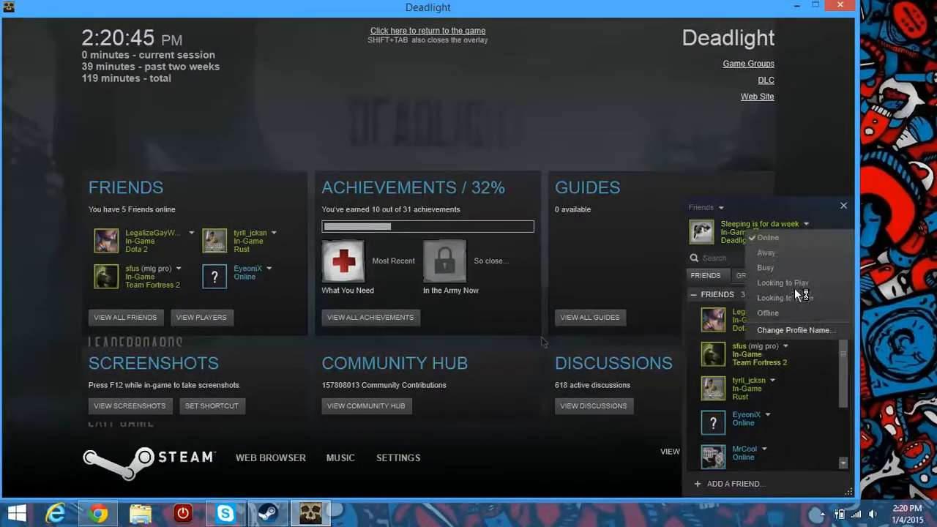
Step: Set Steam status to Offline, return to the game and continue the saved story
left_click(767, 314)
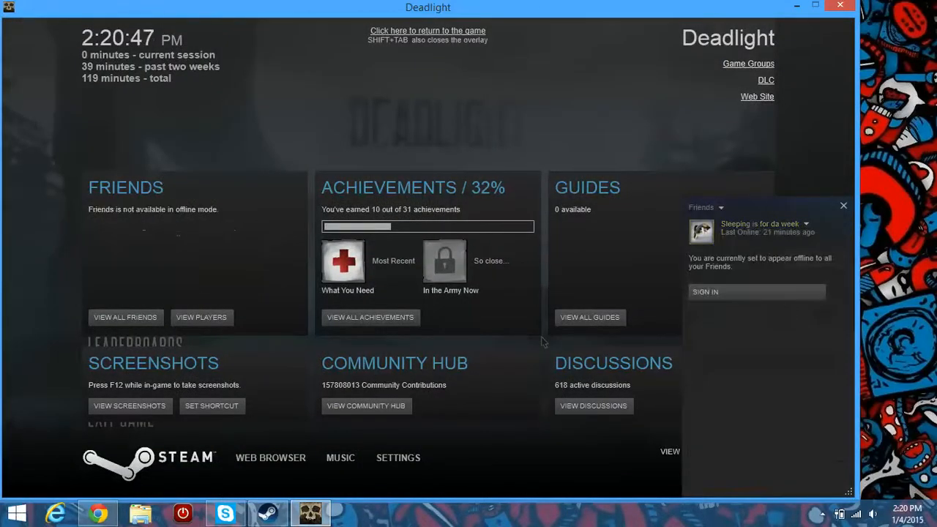
left_click(428, 29)
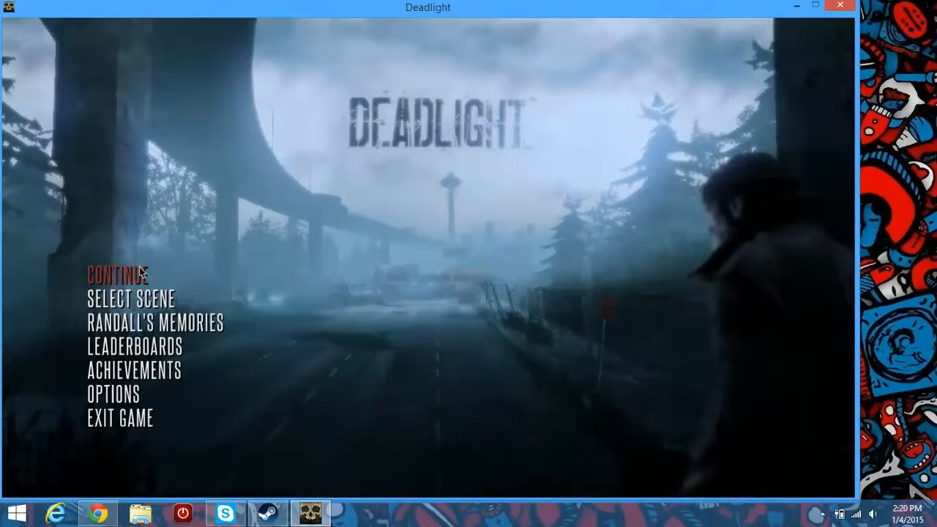
left_click(117, 275)
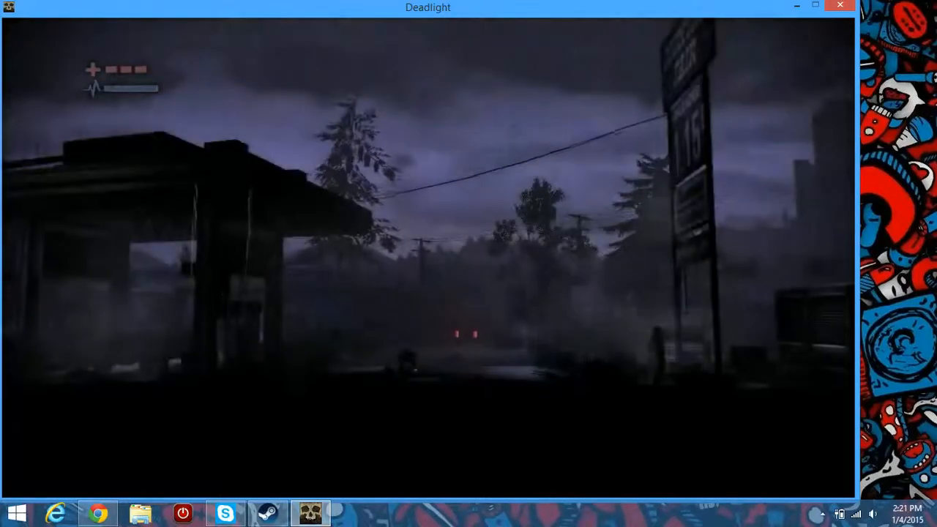
Step: Pause Deadlight, nudge the system volume from the Steam overlay, then resume play
key("Escape")
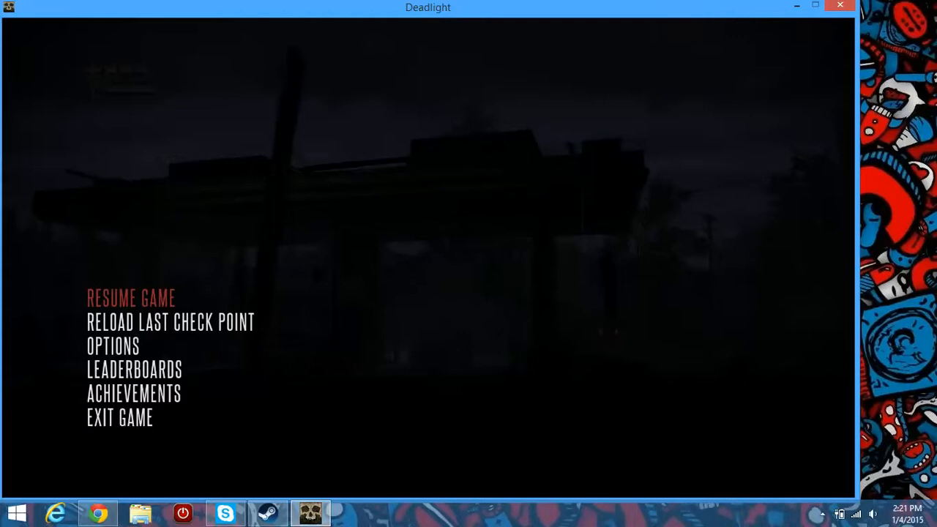
key("shift+tab")
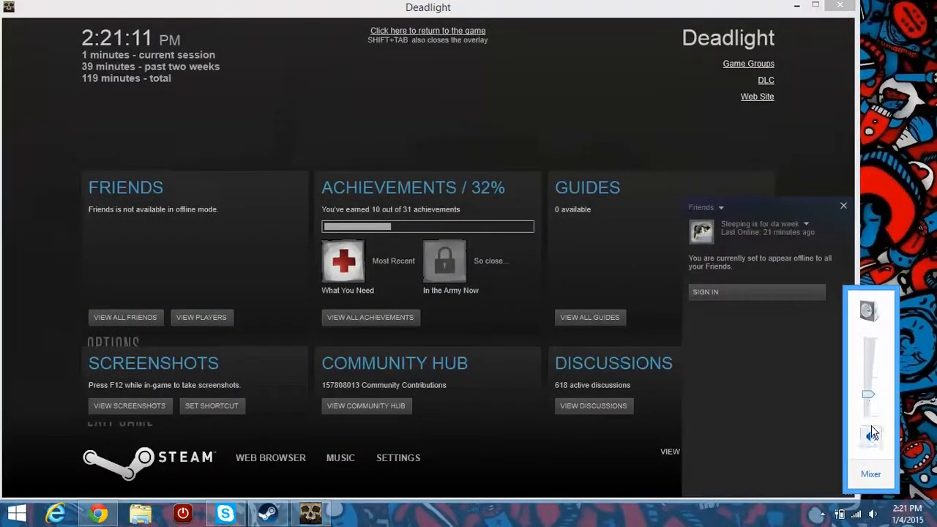
left_click_drag(870, 394, 870, 403)
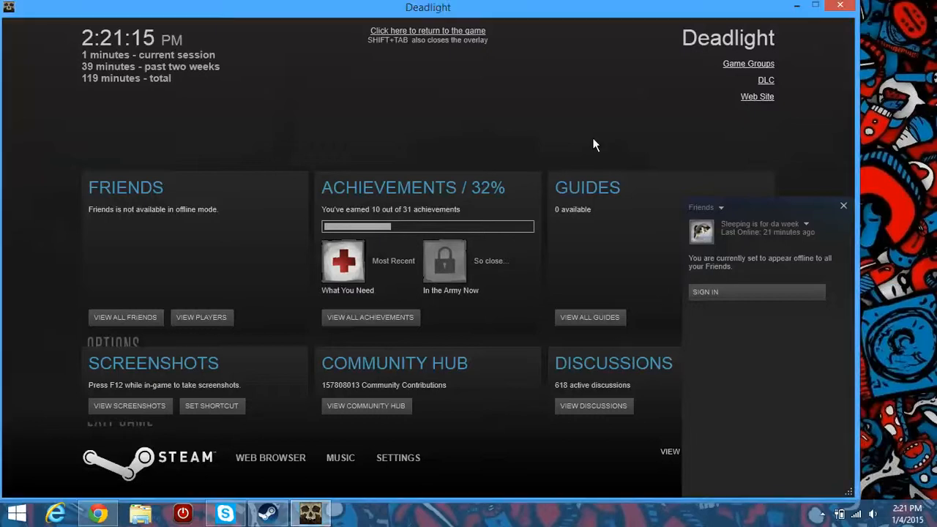
left_click(428, 29)
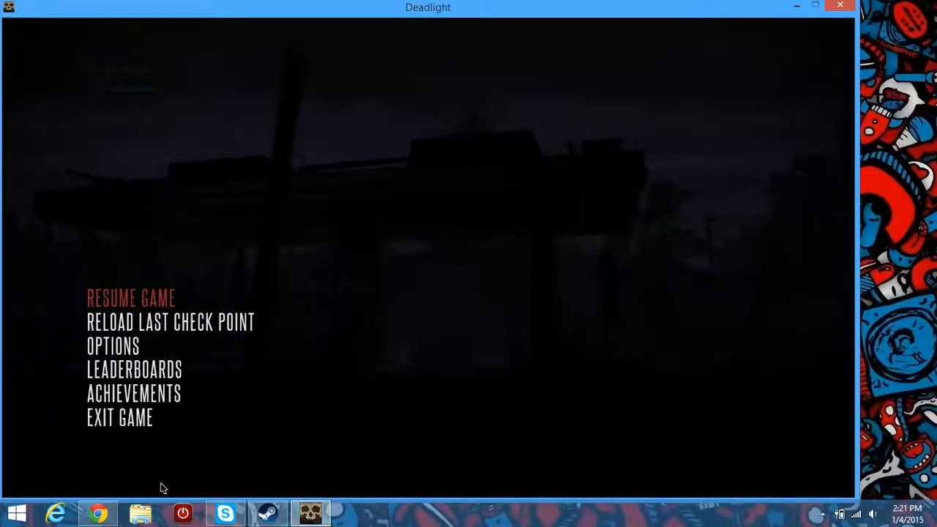
left_click(132, 298)
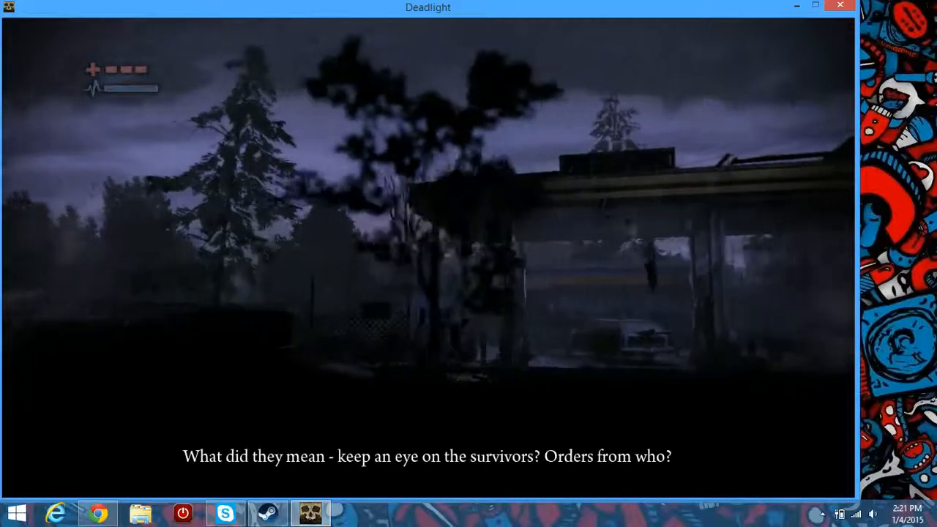
Step: Lower Deadlight's own level in the Windows volume mixer to about 9
key("Escape")
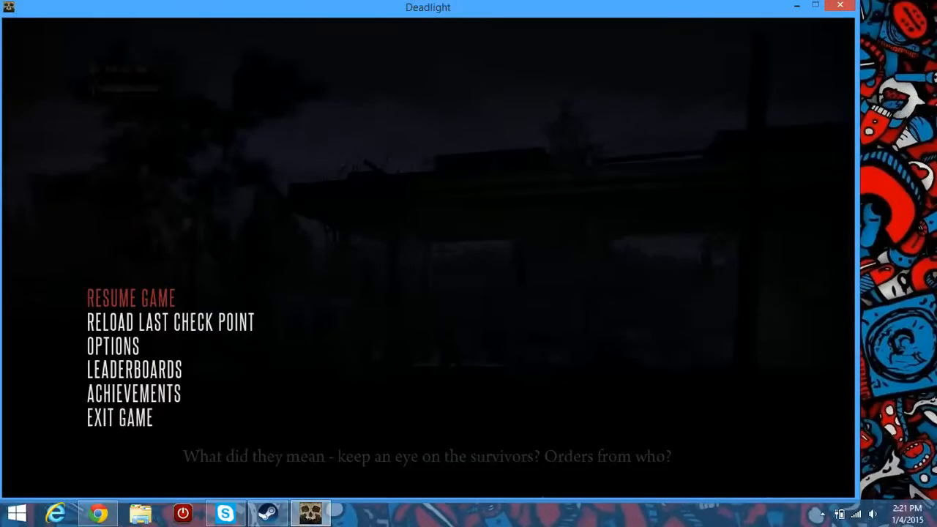
key("shift+tab")
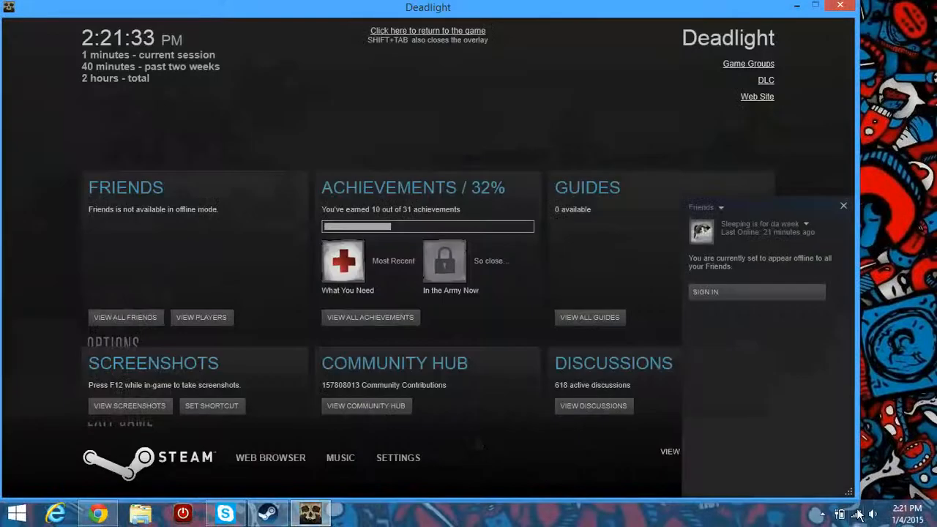
left_click(873, 512)
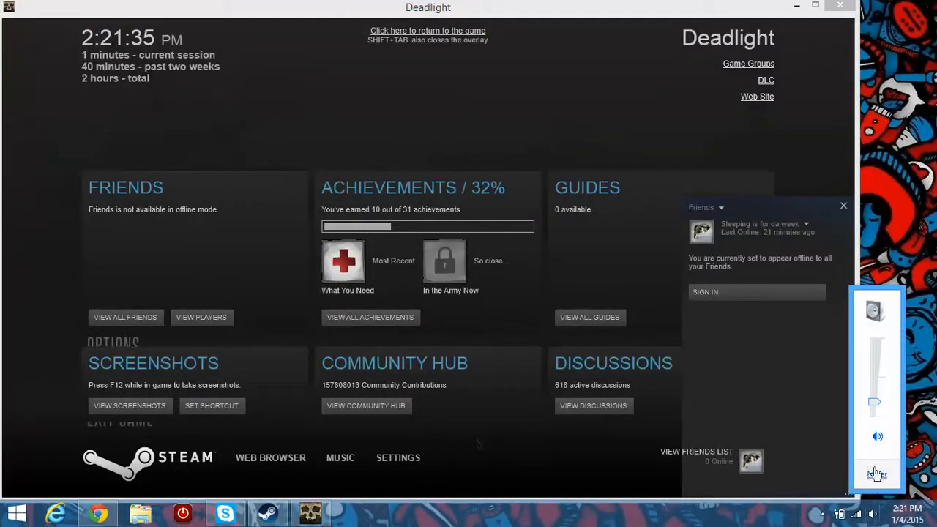
left_click(876, 475)
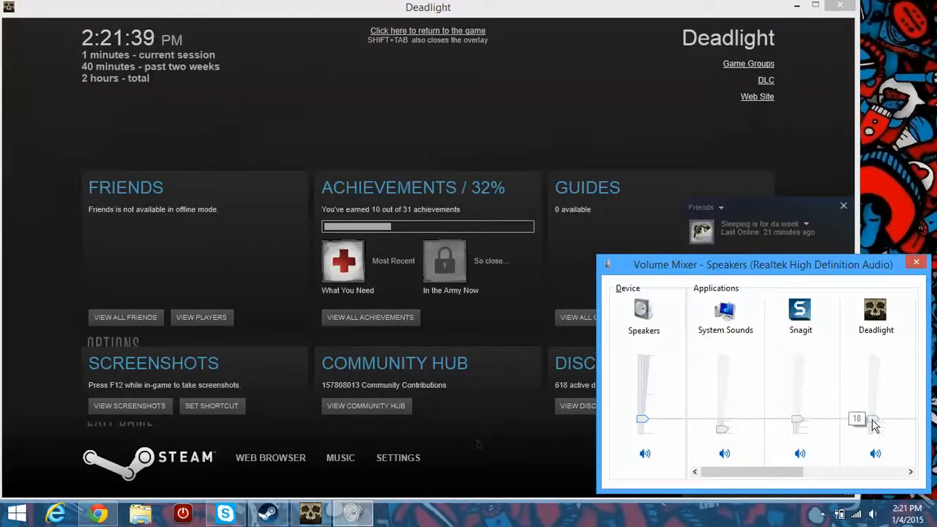
left_click_drag(874, 419, 874, 426)
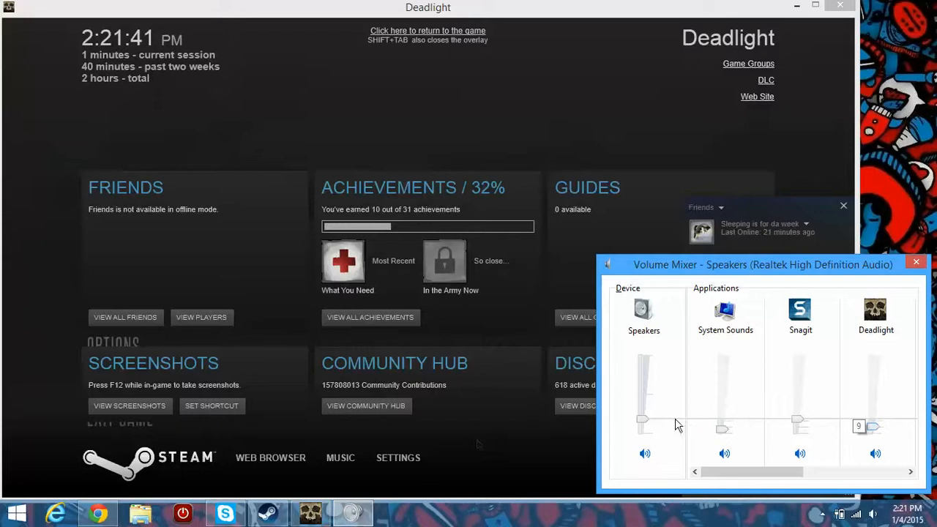
left_click_drag(642, 419, 642, 395)
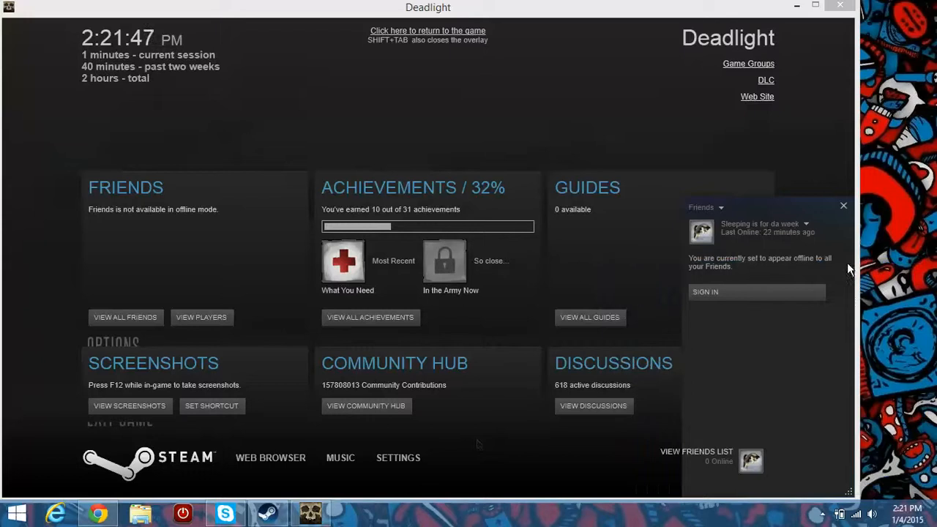
left_click(428, 31)
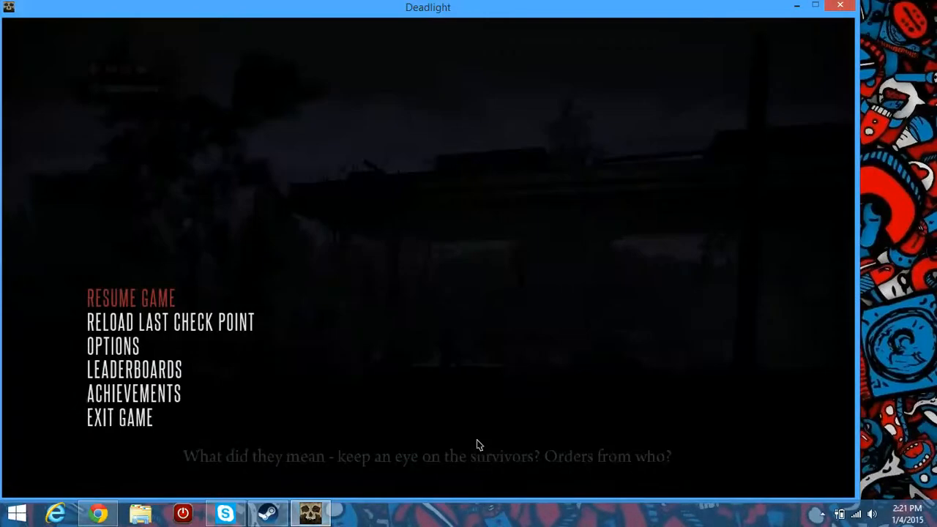
left_click(131, 298)
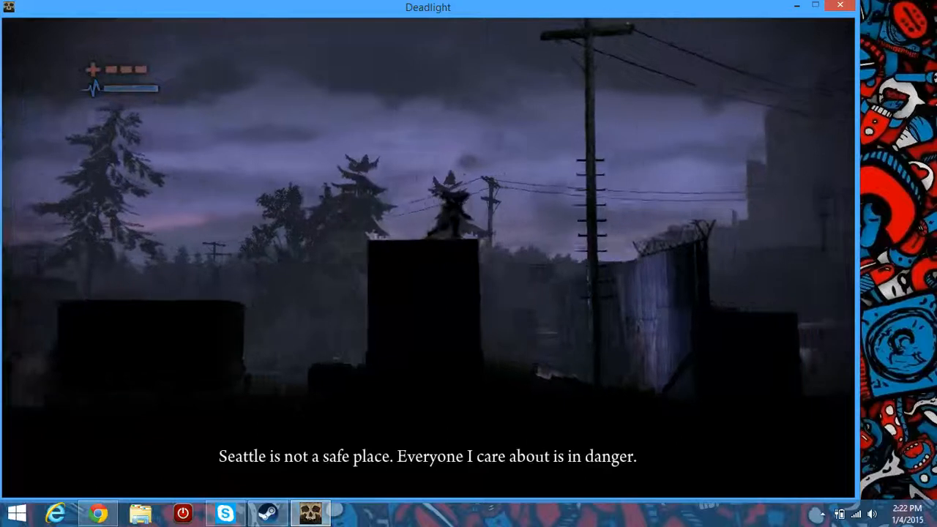
key("Escape")
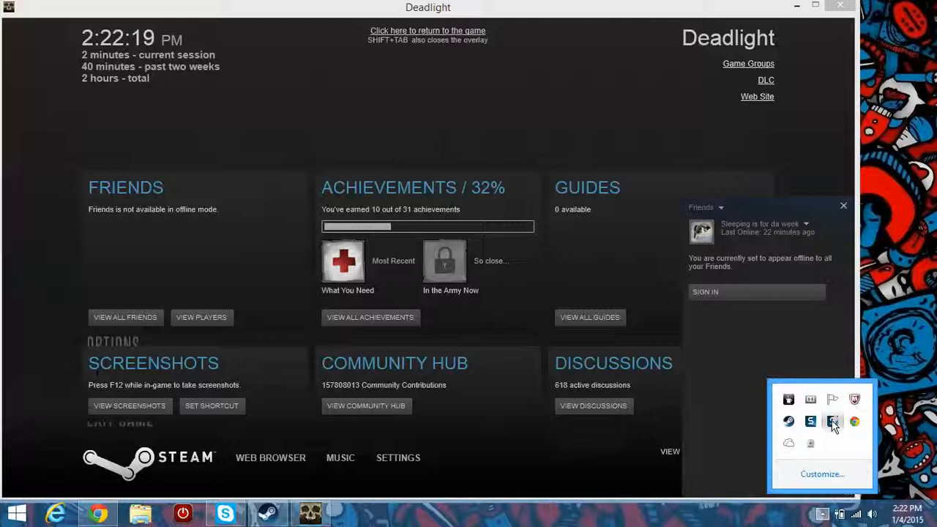
Step: Close the Steam overlay and play on to the burning garage scene
left_click(428, 29)
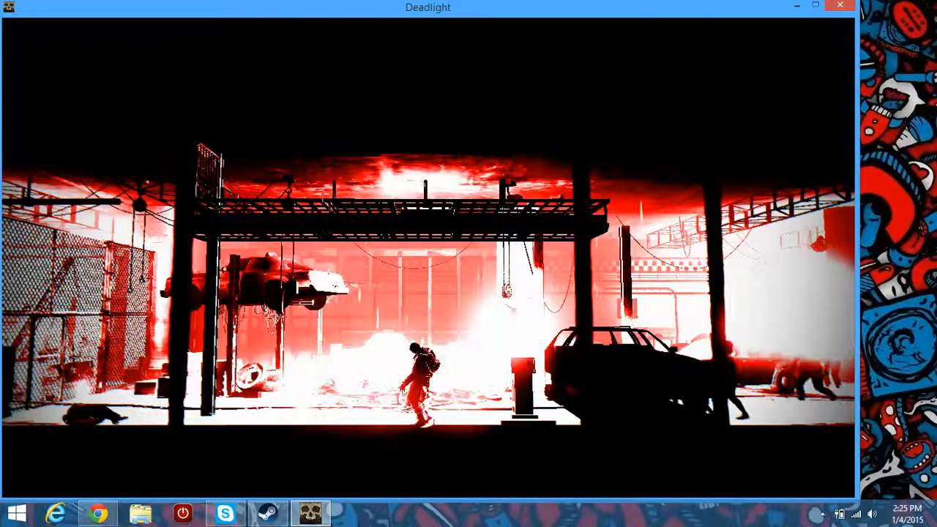
Step: Switch out to the Steam client and show Team Fortress 2's library page
key("shift+tab")
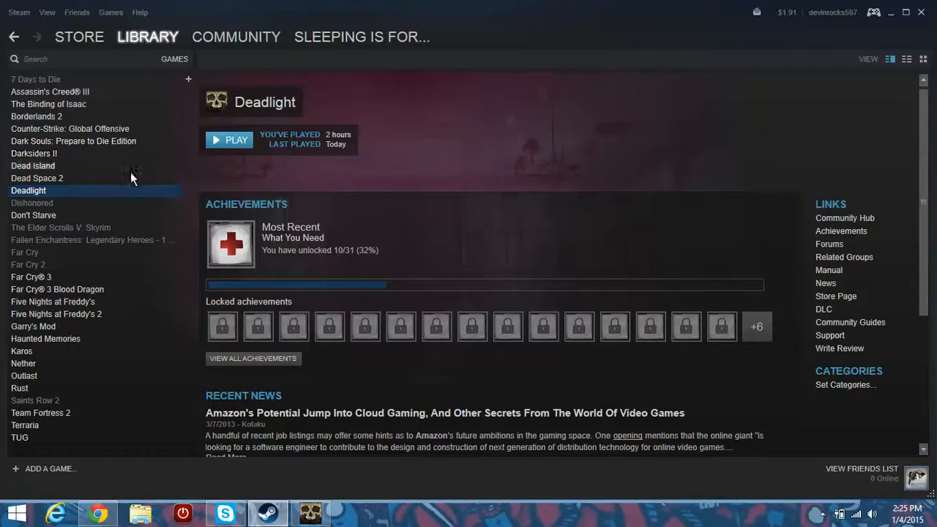
left_click(41, 413)
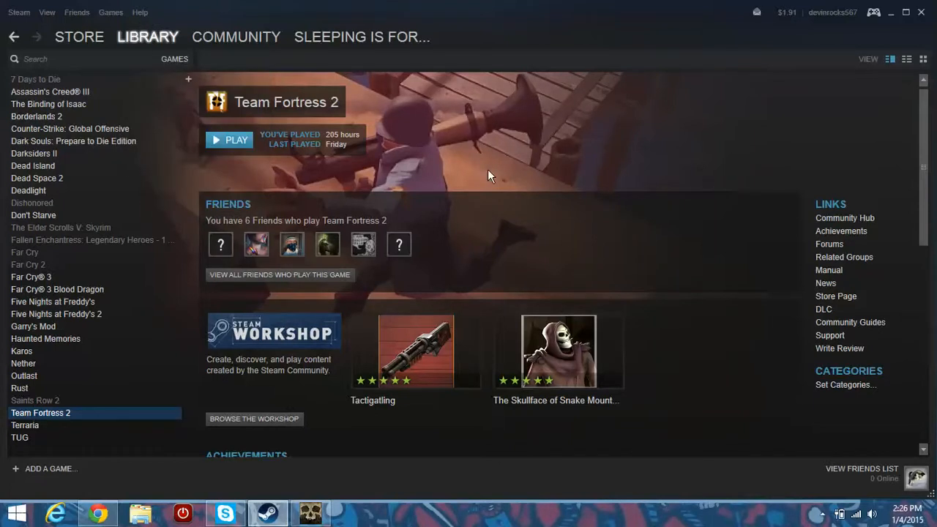
mouse_move(126, 487)
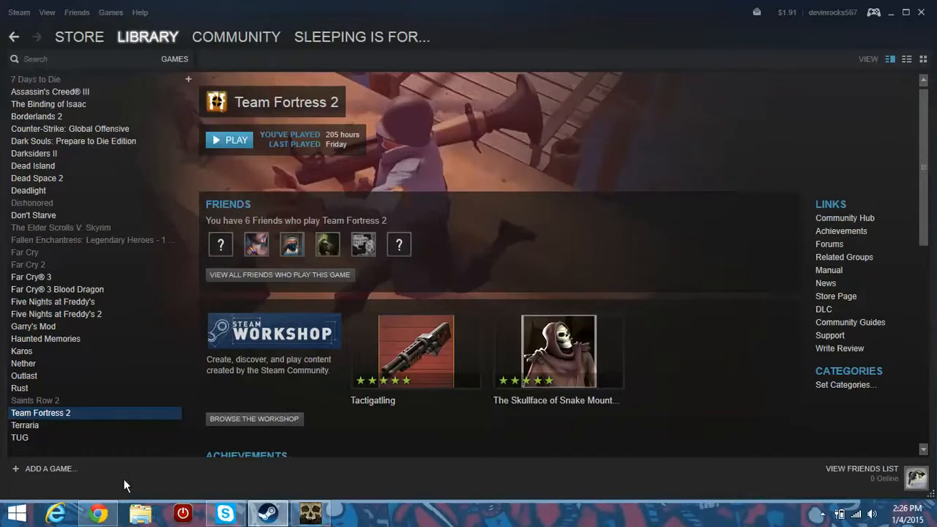
mouse_move(252, 170)
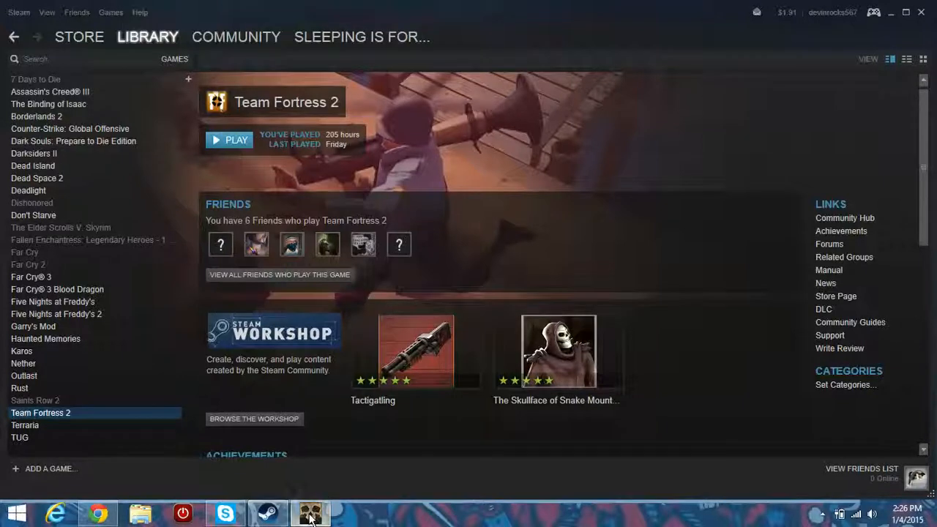
left_click(310, 513)
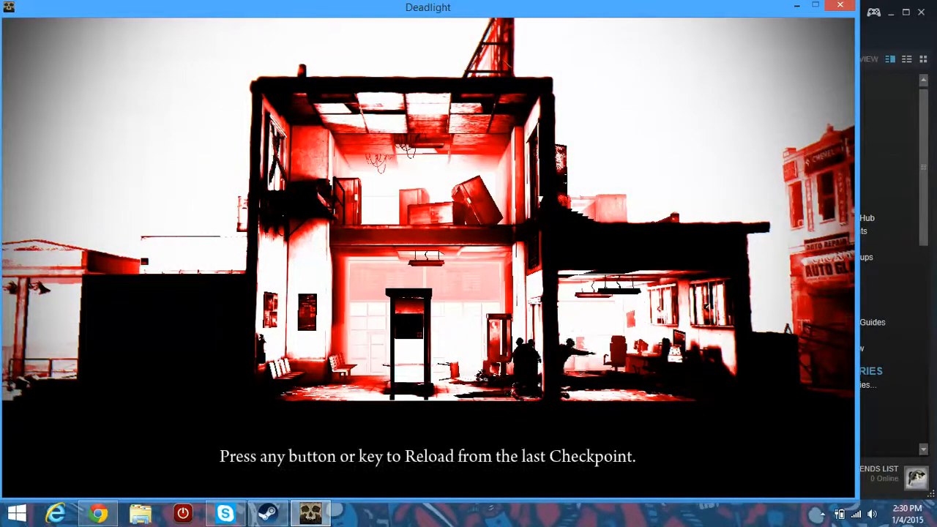
Step: Reload Deadlight from the last checkpoint at the death screen
key("space")
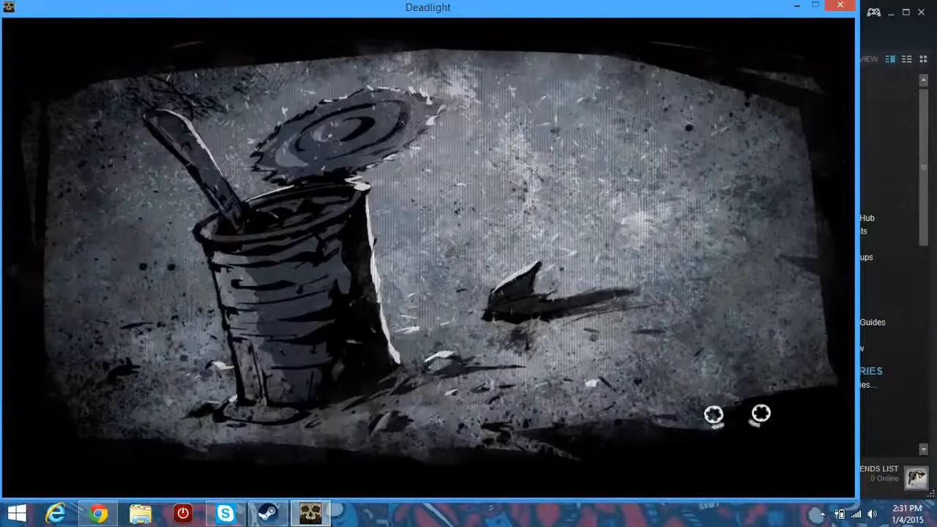
Step: Toggle the Steam overlay over Deadlight, then switch out to the Steam library
key("shift+tab")
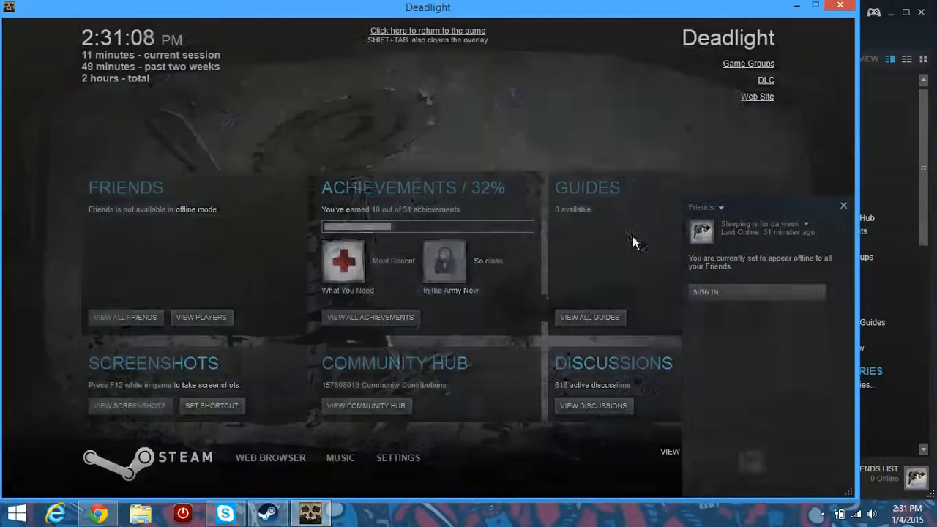
left_click(268, 512)
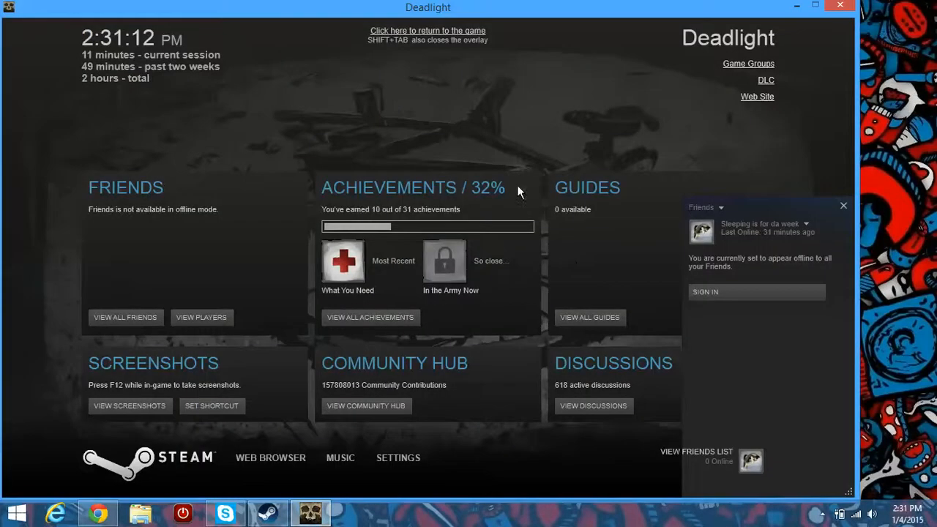
left_click(427, 29)
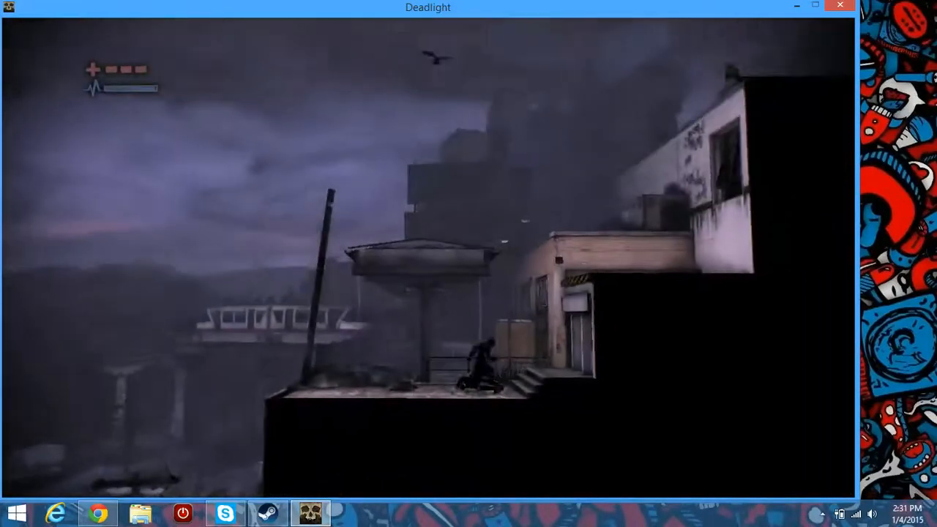
key("shift+tab")
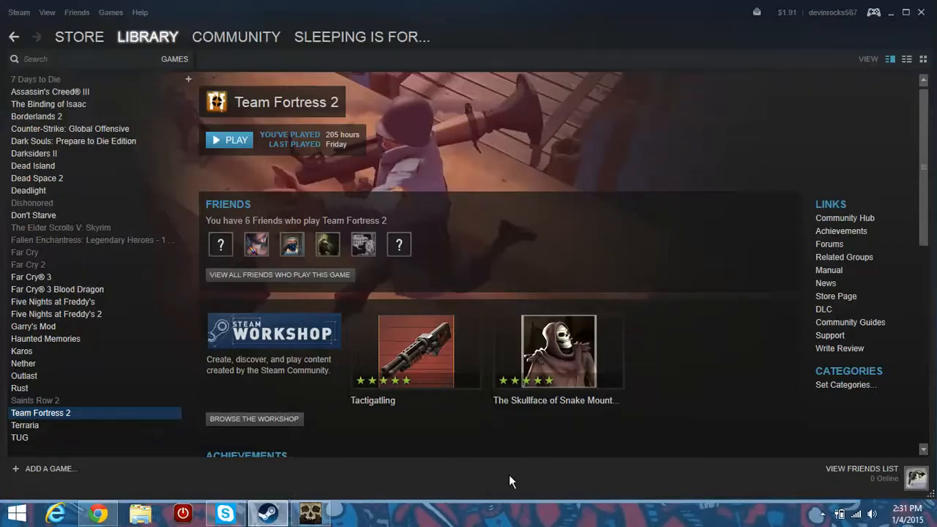
mouse_move(876, 477)
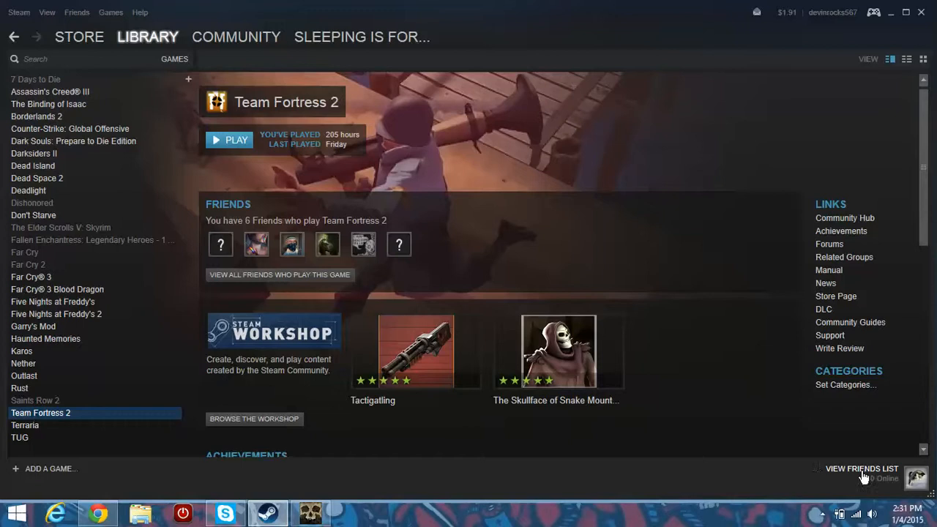
mouse_move(840, 516)
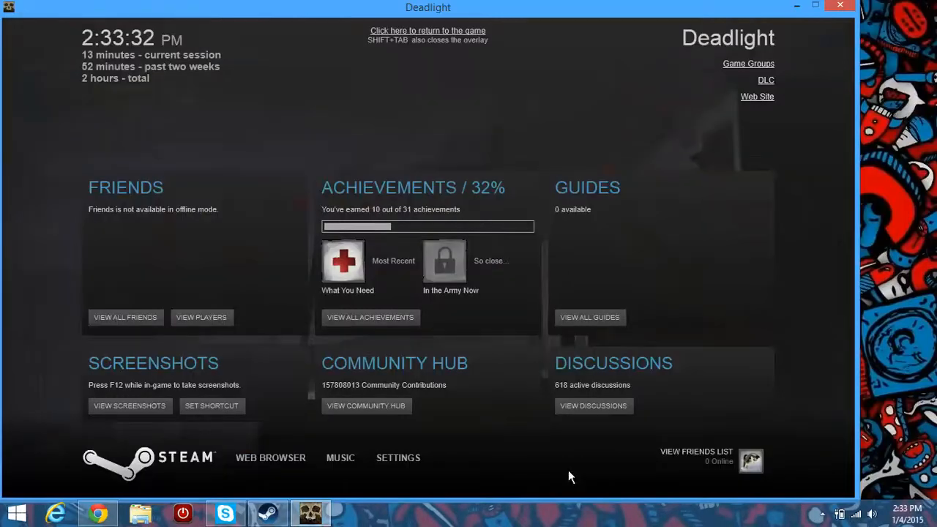
left_click(427, 31)
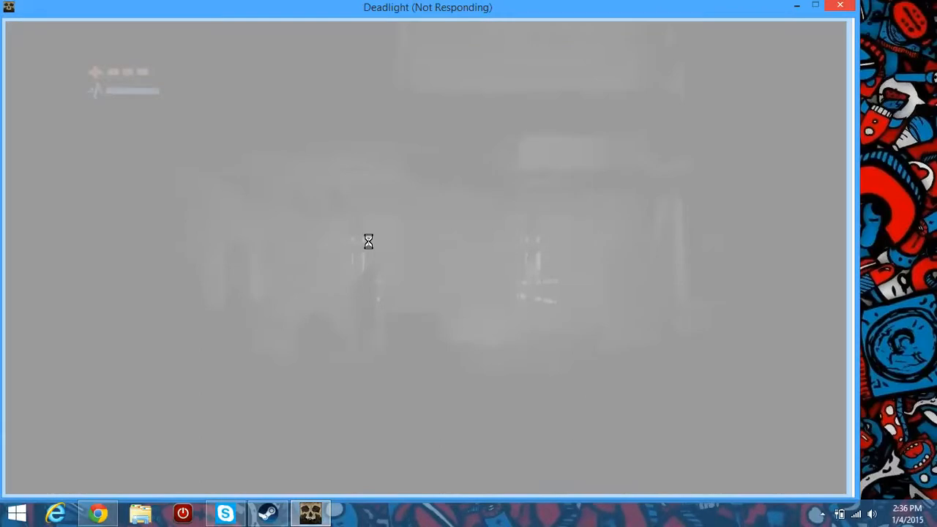
mouse_move(756, 6)
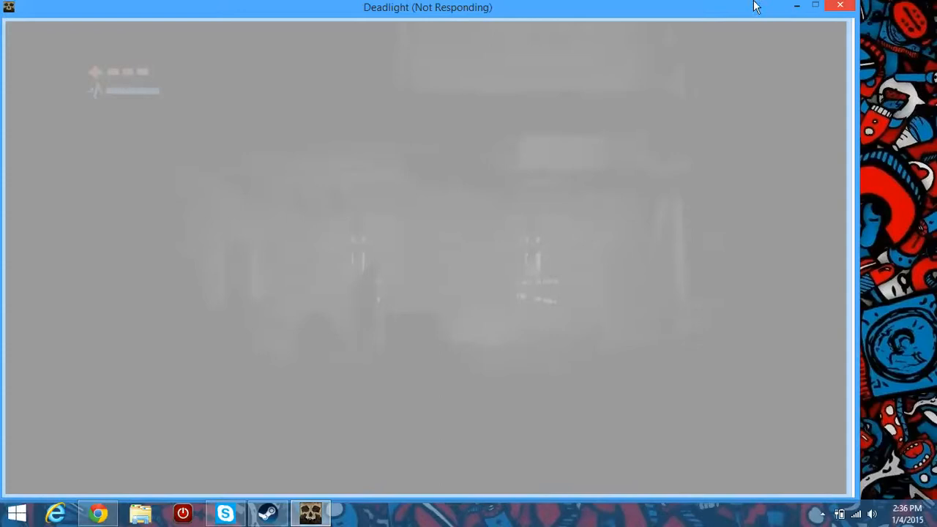
Step: Minimize and restore the frozen Deadlight window, visit Options and return to the pause menu
left_click(840, 6)
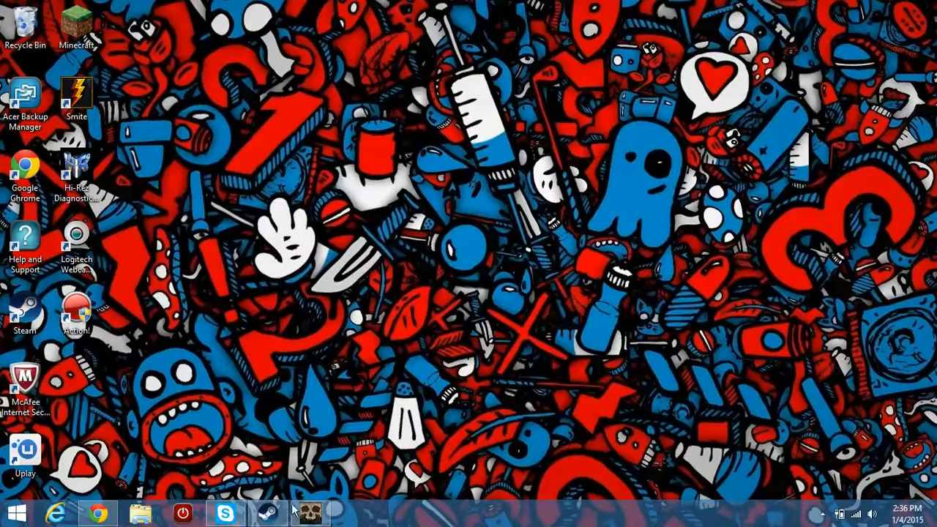
left_click(309, 512)
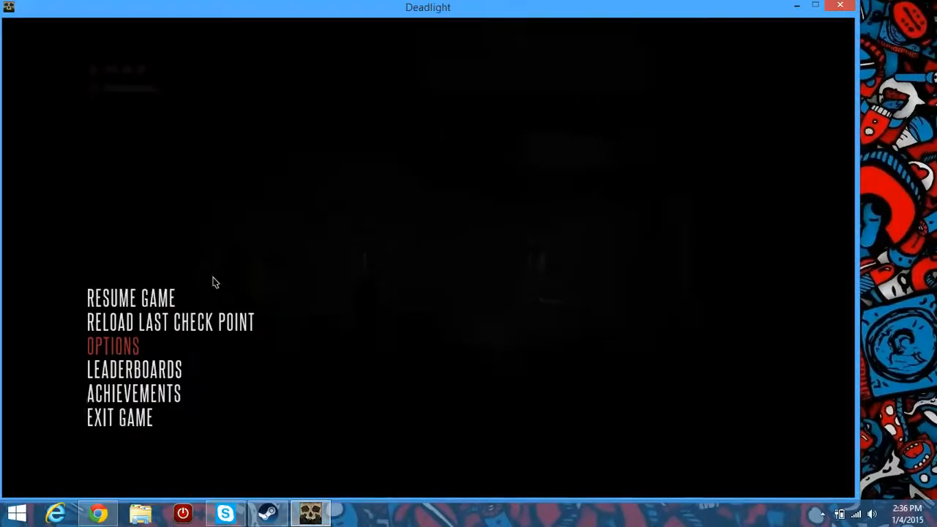
left_click(113, 346)
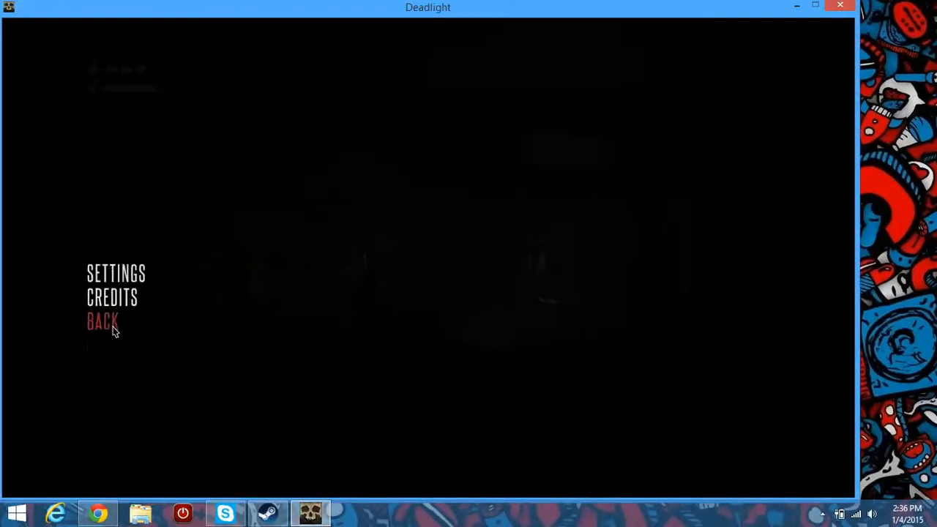
left_click(103, 321)
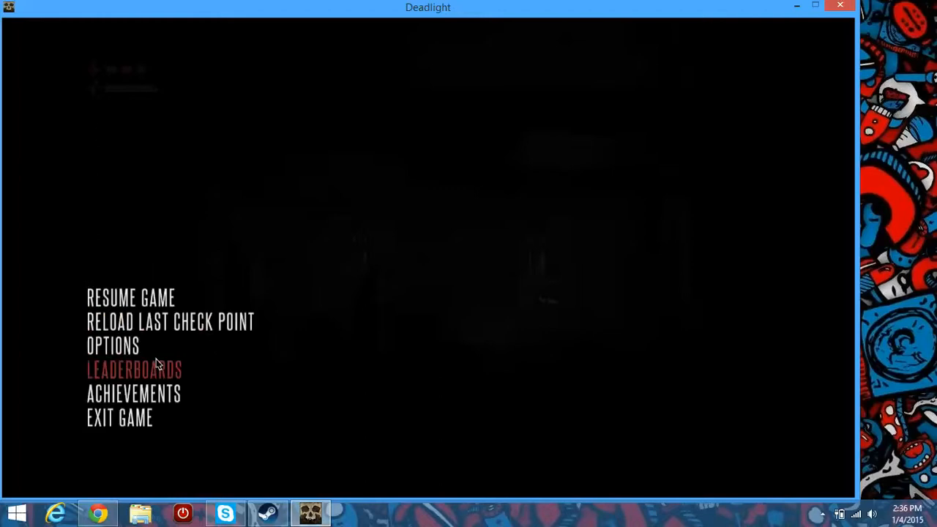
Step: Resume Deadlight from the pause menu and play on to the dark alley
left_click(131, 297)
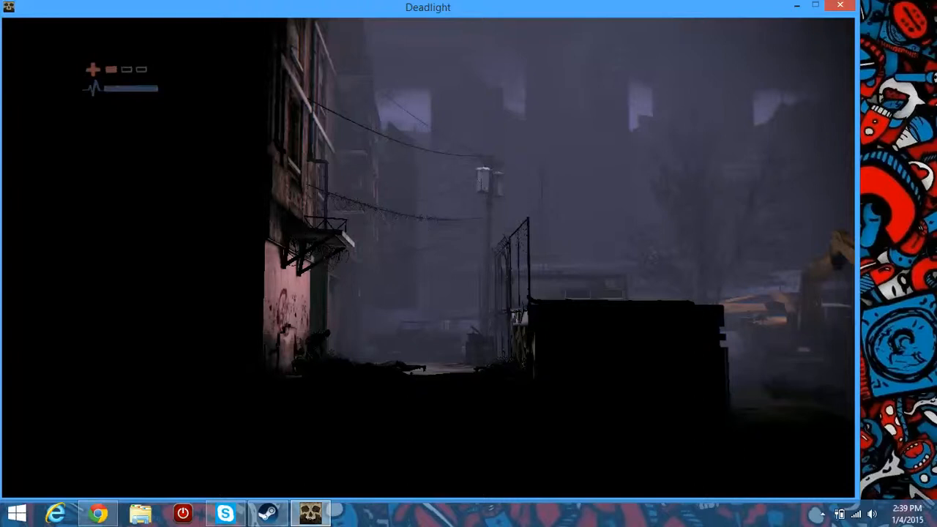
key("Escape")
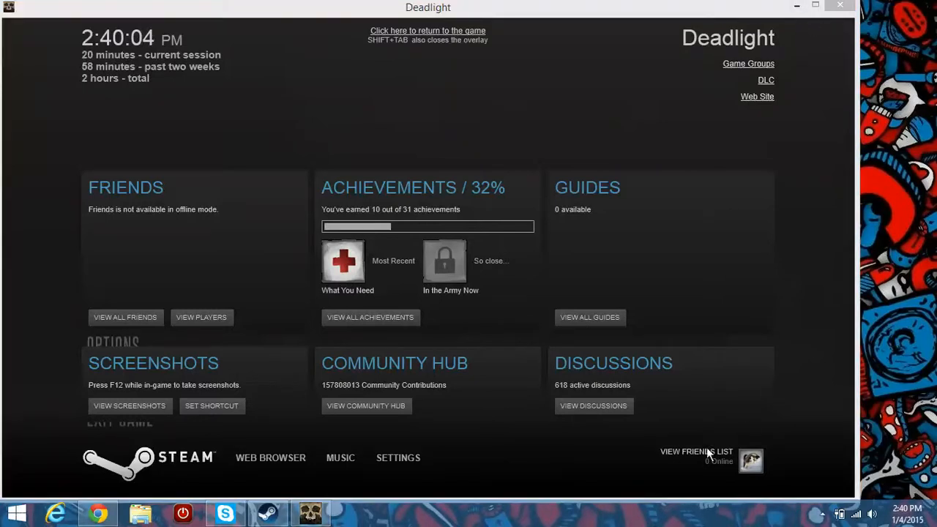
left_click(695, 452)
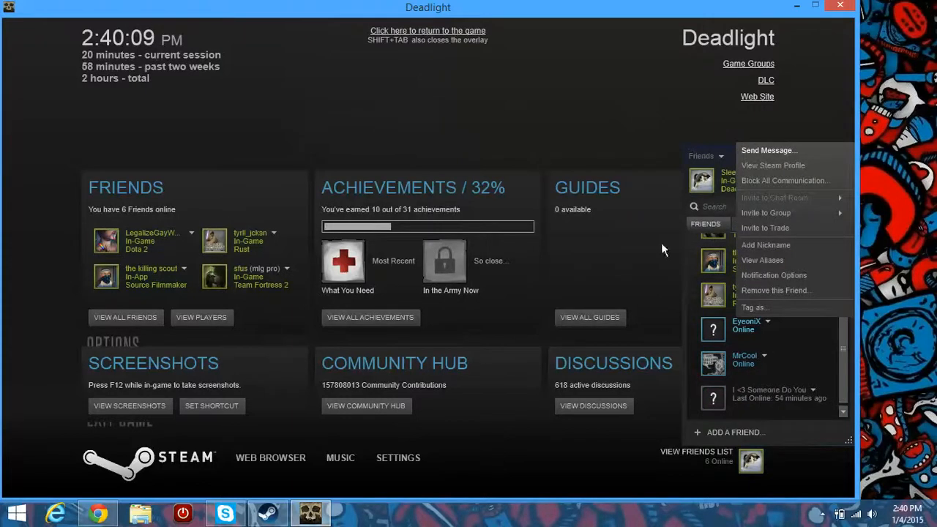
left_click(767, 149)
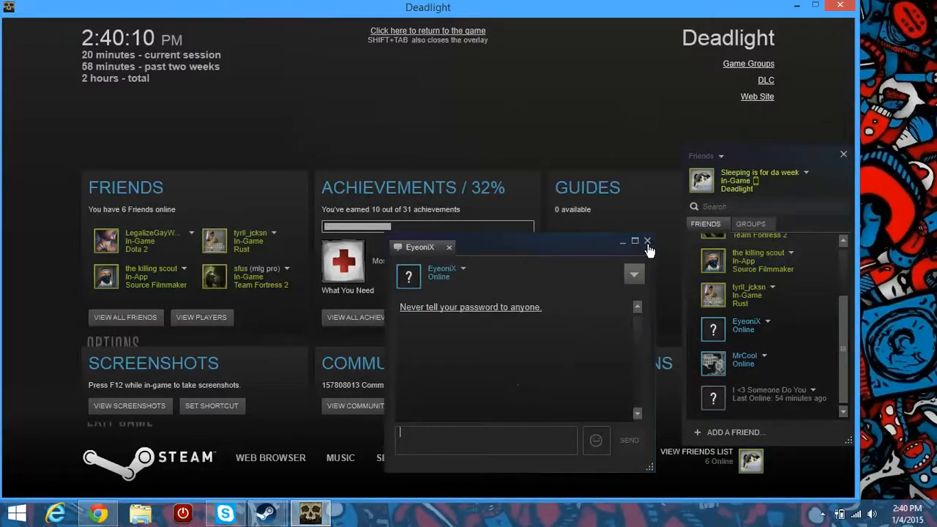
mouse_move(655, 252)
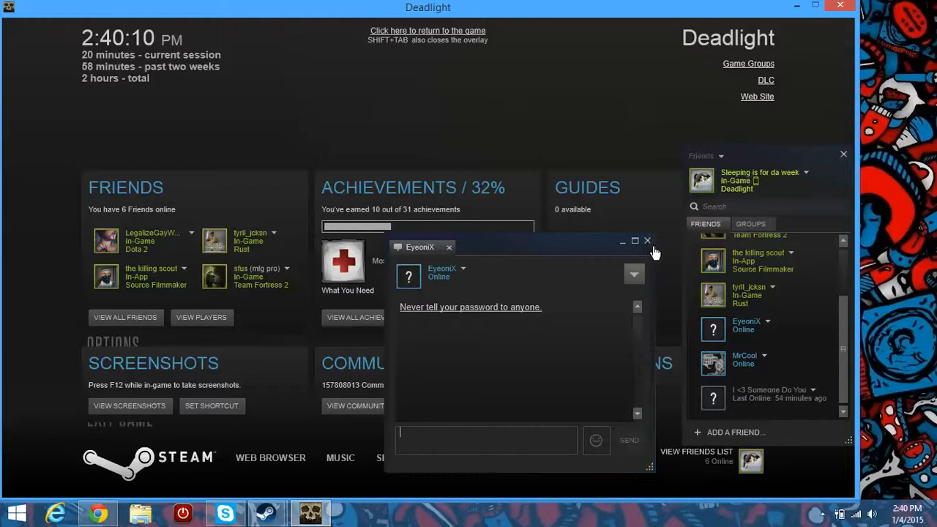